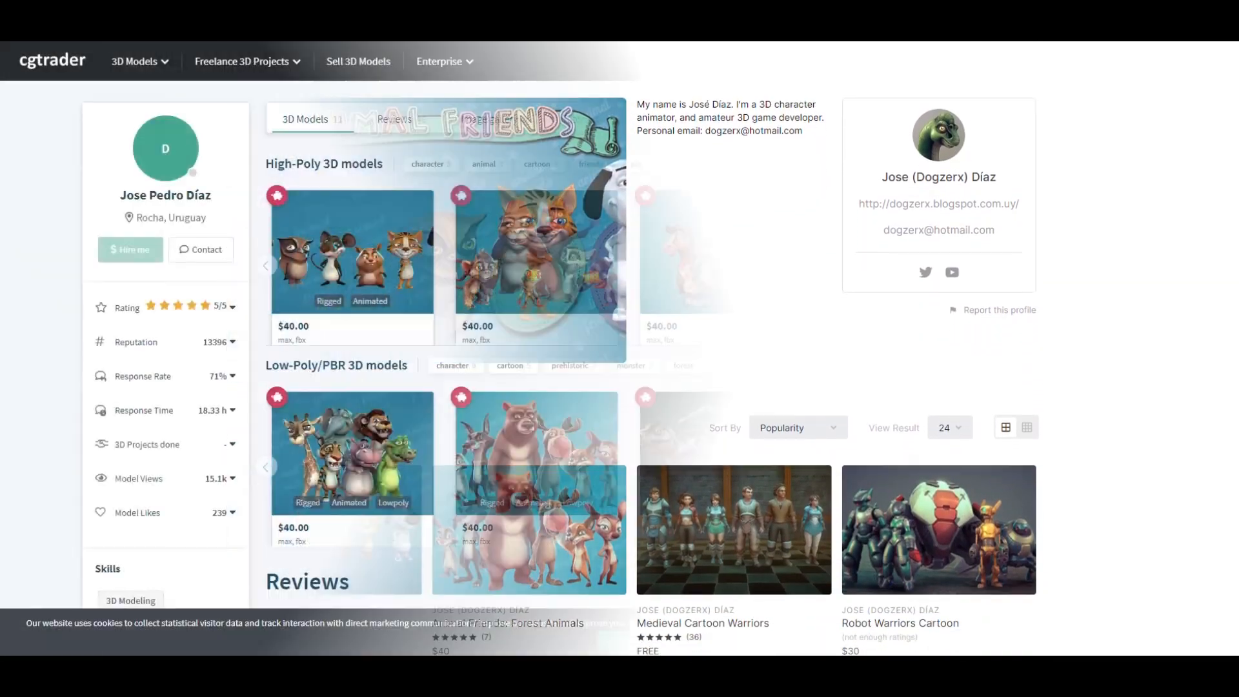
{"action": "scroll", "scroll_direction": "down", "scroll_amount": 3}
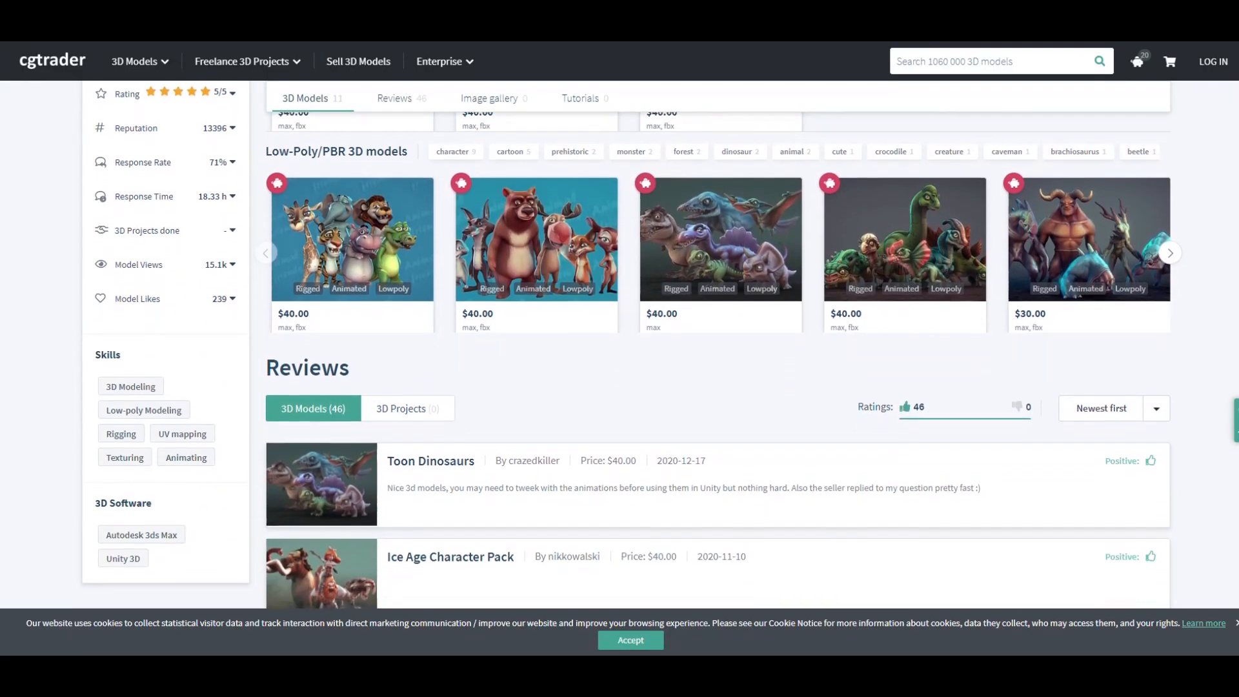